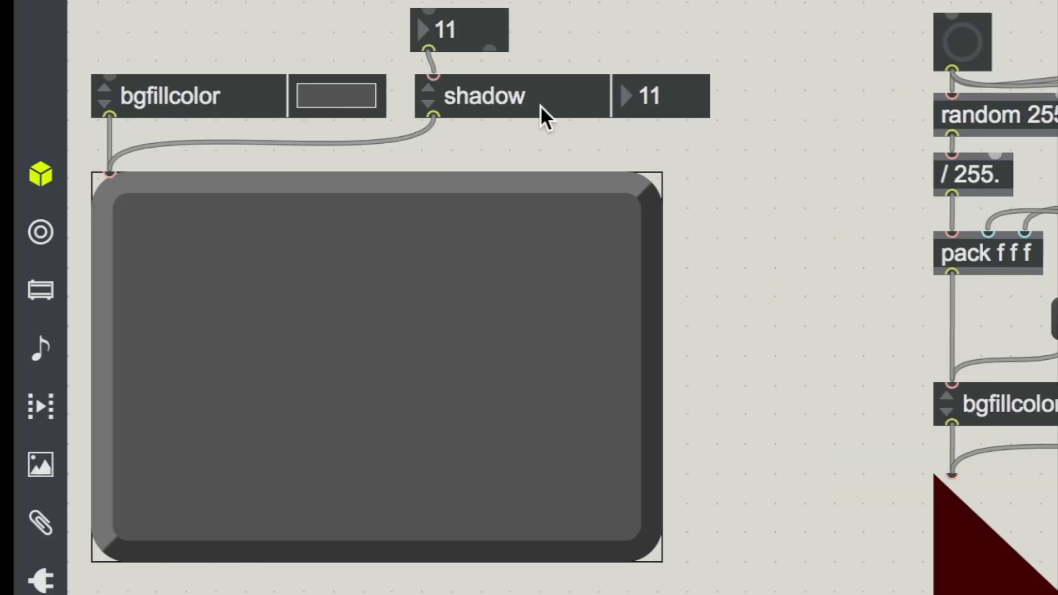
Select the shadow attrui and then the grey rounded panel to inspect its appearance.
left_click(513, 96)
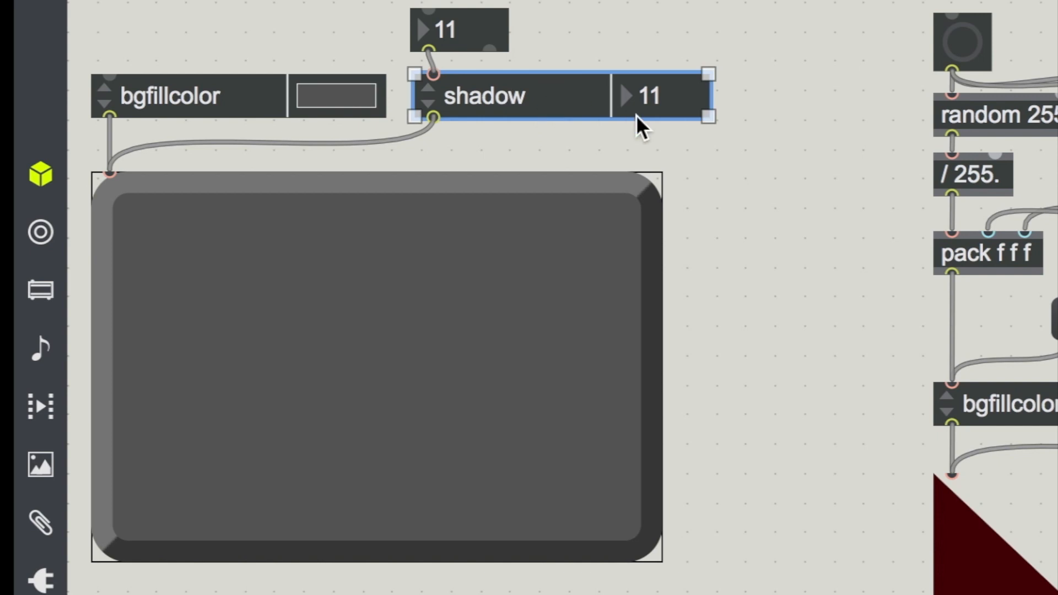
left_click(506, 357)
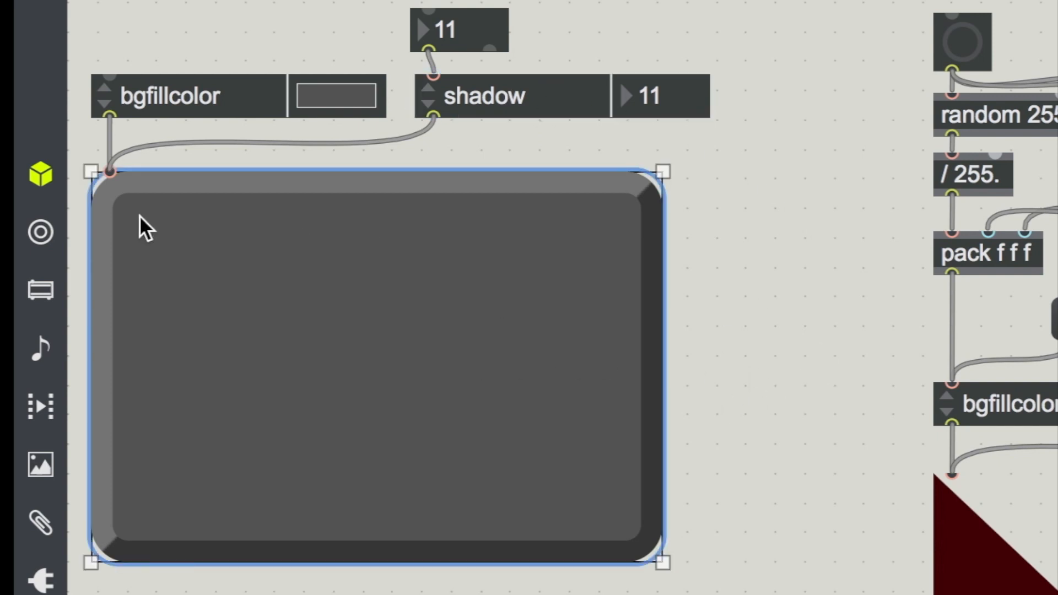
mouse_move(599, 302)
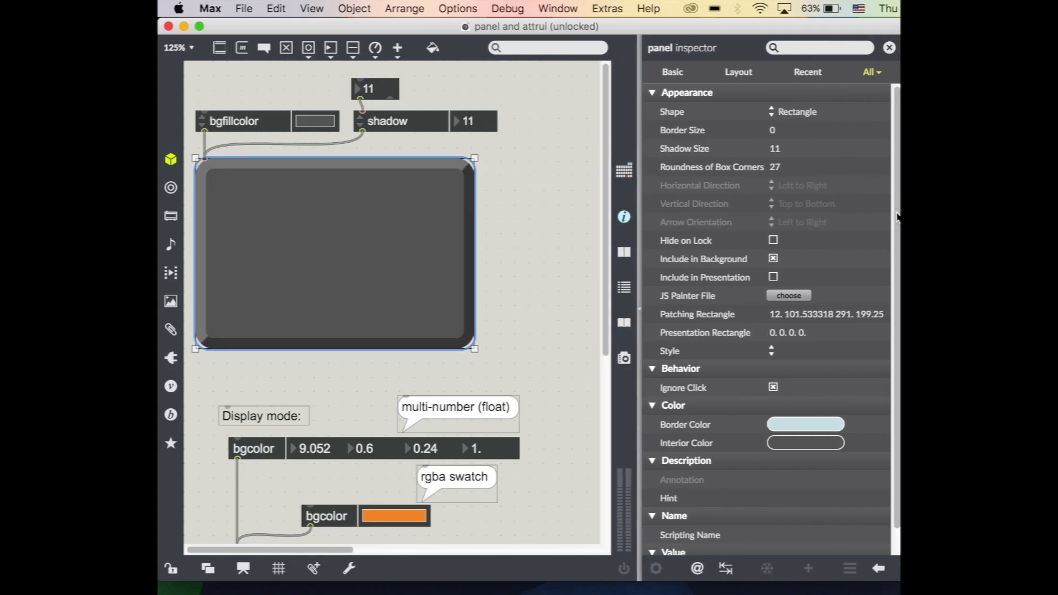
Keep the panel shape as Rectangle and lower Roundness of Box Corners from 27 to 10.
left_click(796, 111)
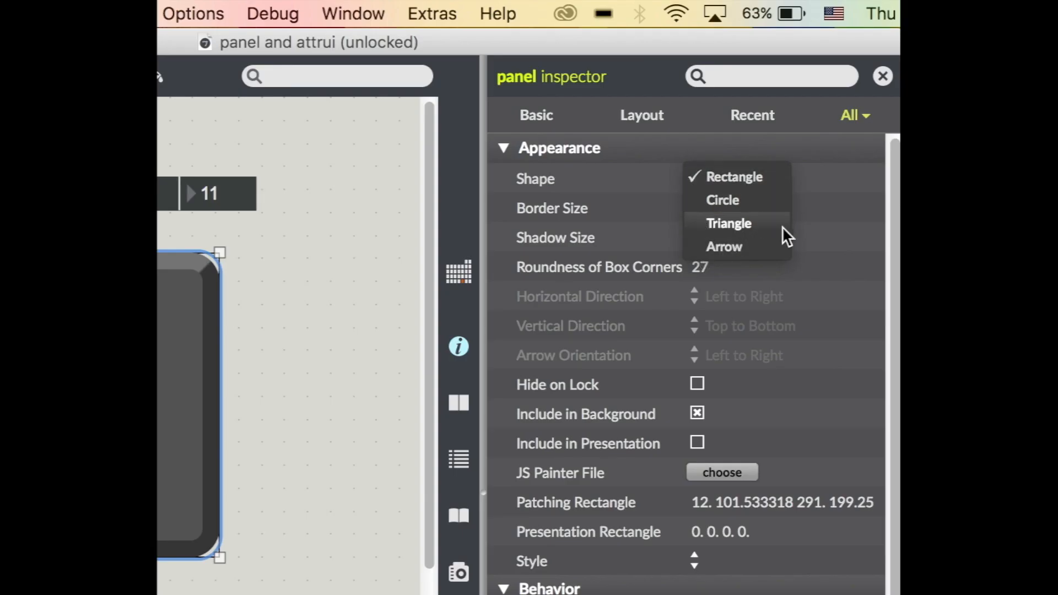
left_click(734, 177)
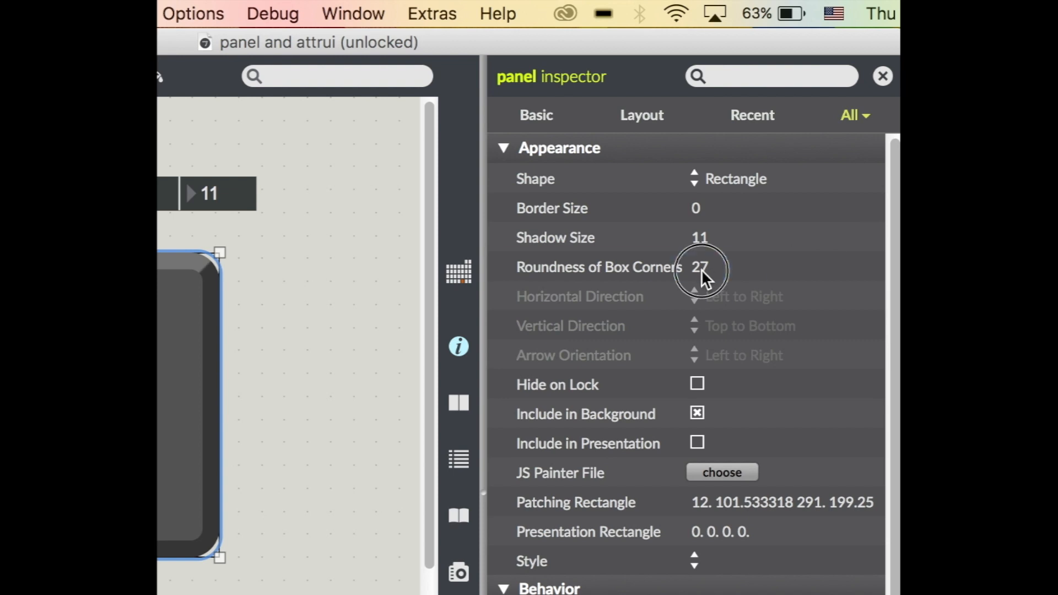
left_click_drag(702, 270, 702, 299)
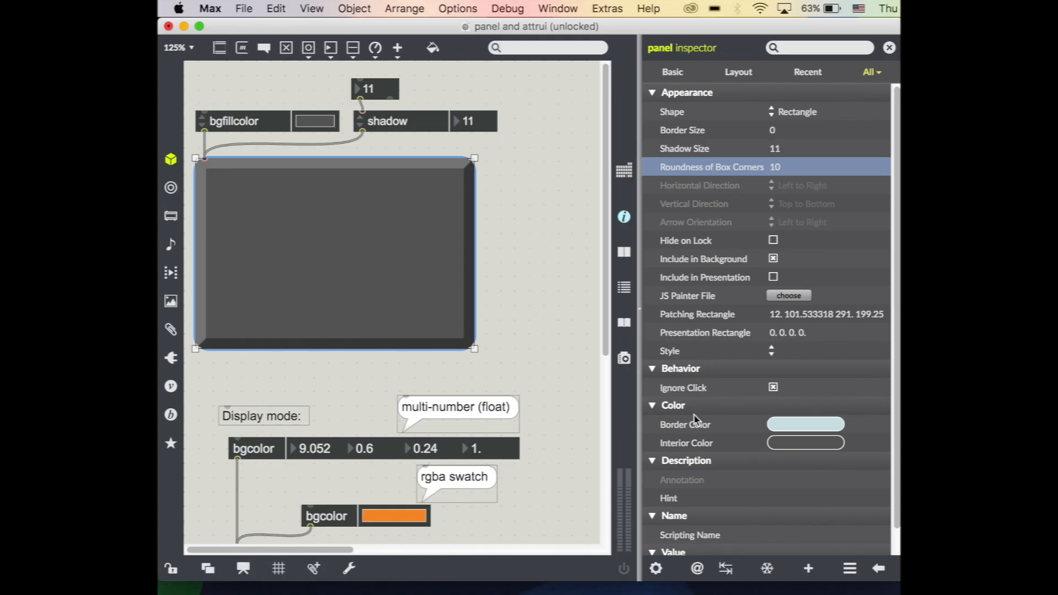
scroll("down", 3)
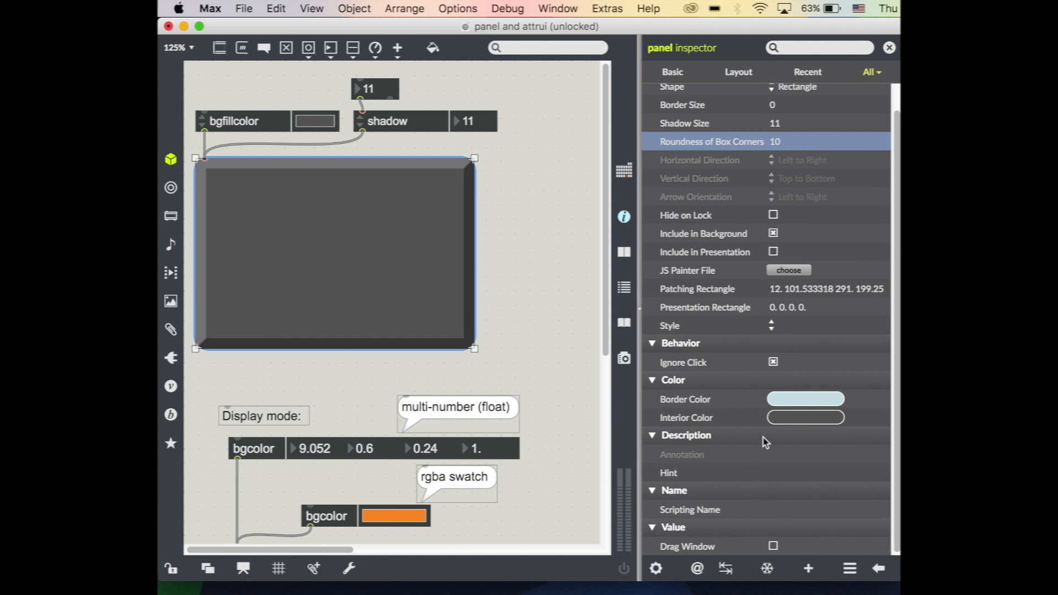
Adjust the panel's Interior Color opacity so the fill becomes light grey.
left_click(805, 416)
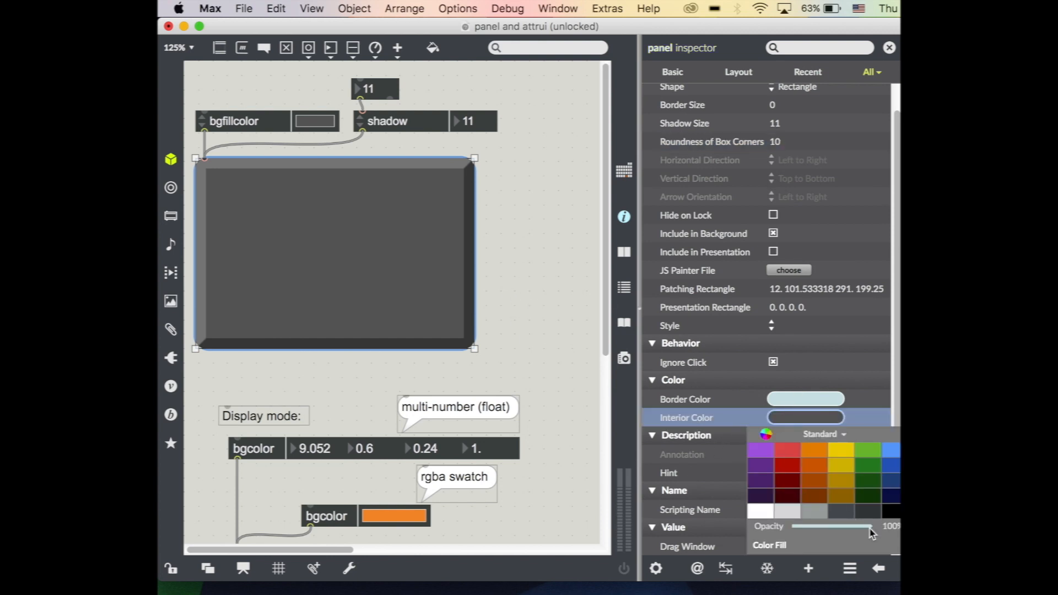
left_click_drag(870, 526, 831, 525)
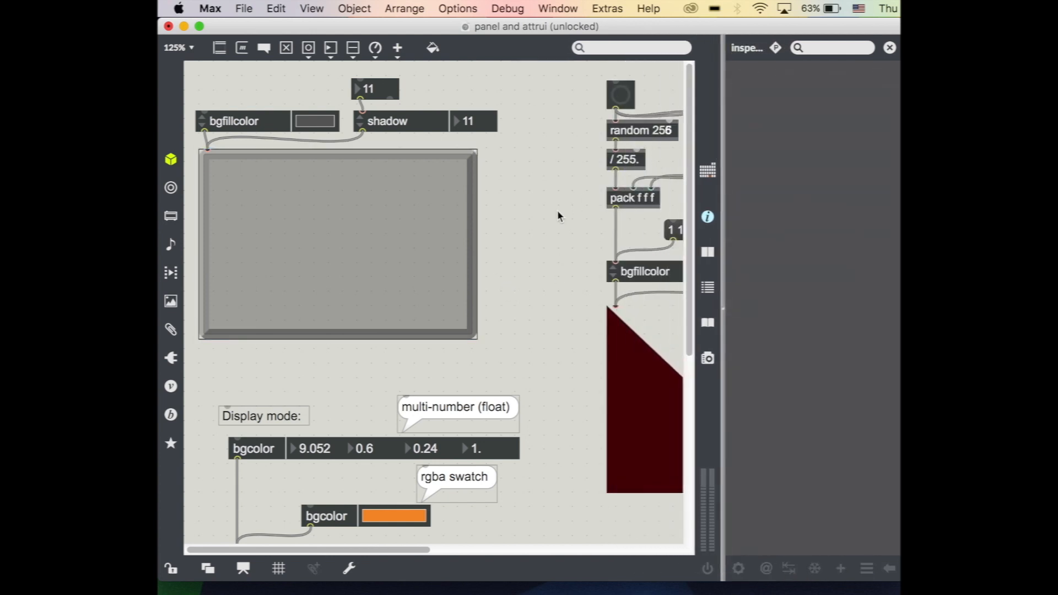
Select the panel and close the inspector sidebar so the patch fills the window.
left_click(338, 242)
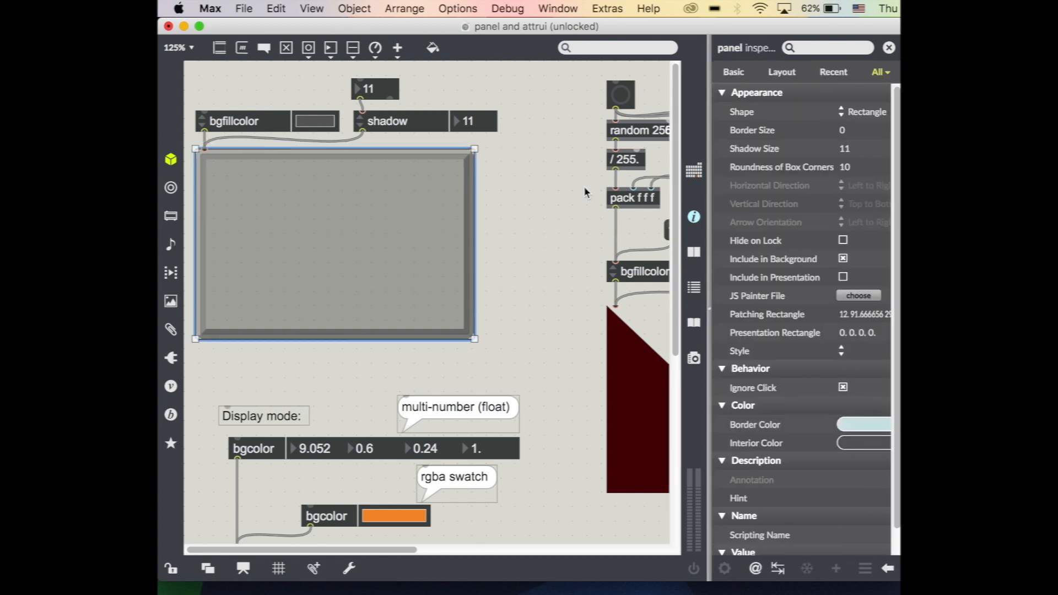
mouse_move(658, 153)
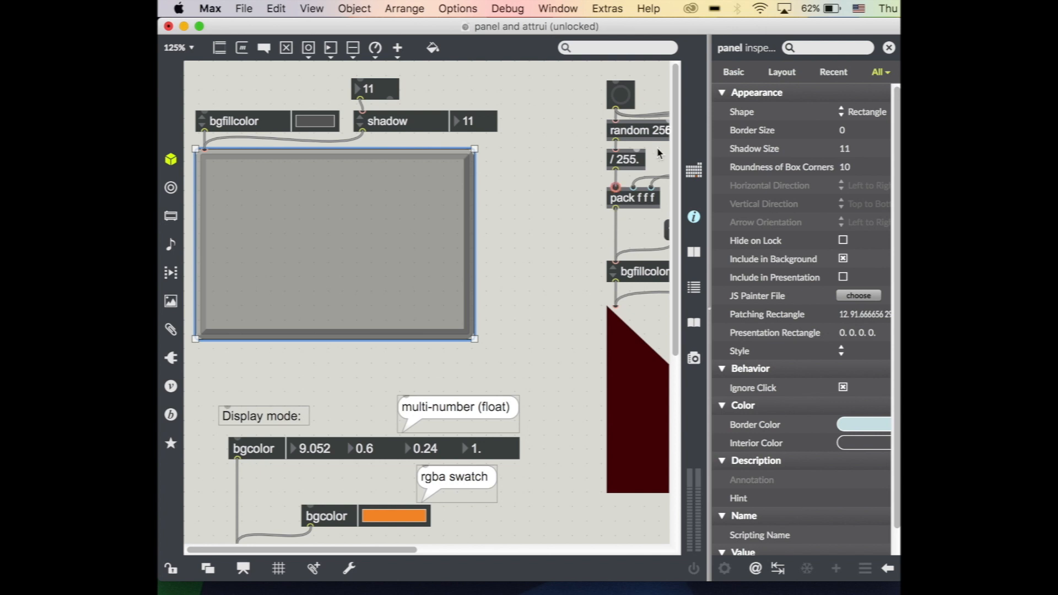
mouse_move(889, 47)
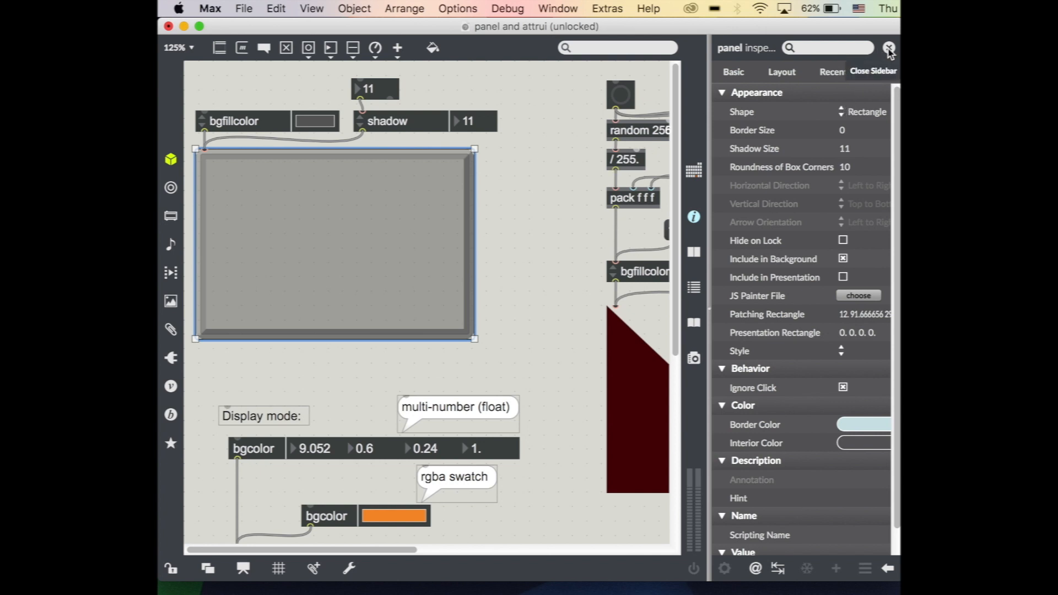
left_click(889, 48)
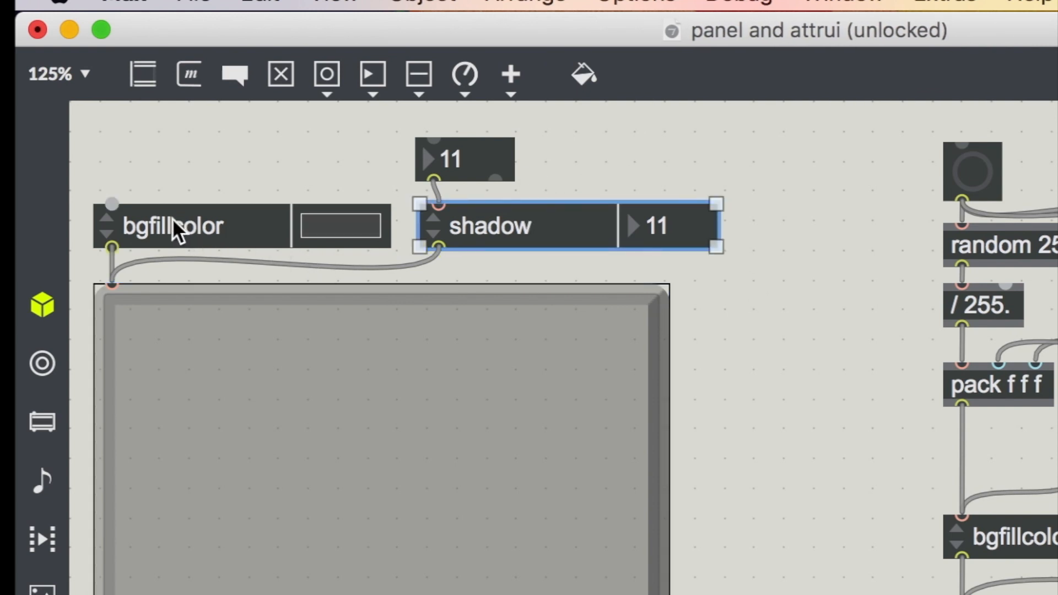
Open the attrui help patch from the bgfillcolor attrui's context menu.
left_click(172, 226)
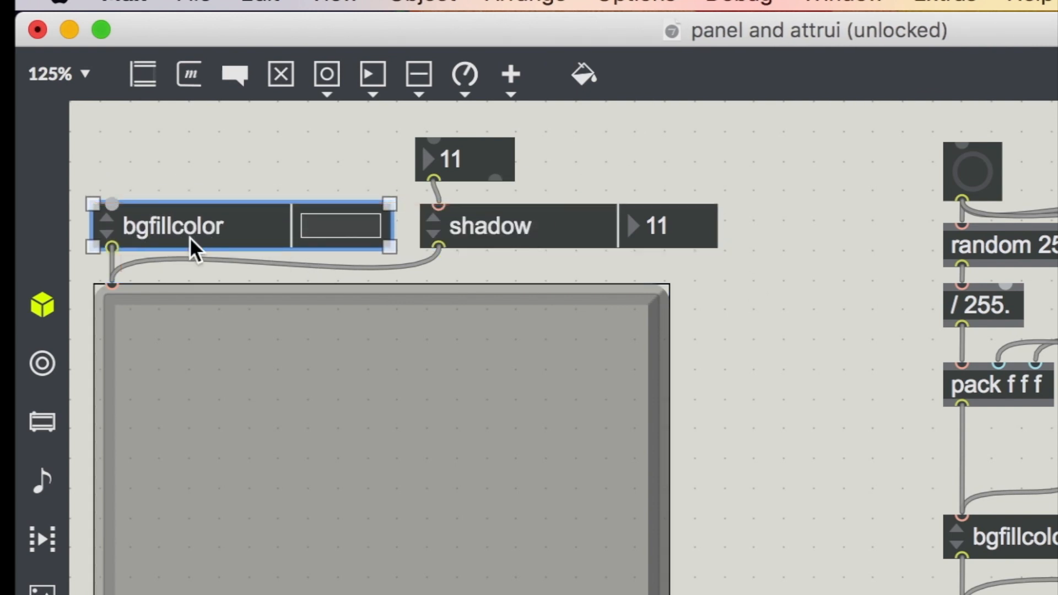
mouse_move(300, 522)
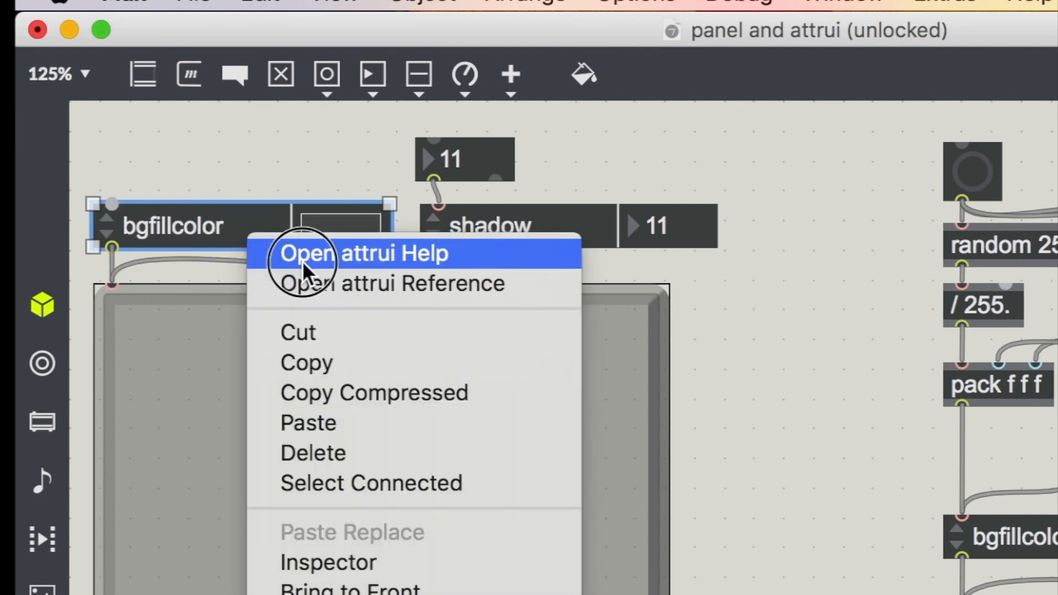
left_click(364, 254)
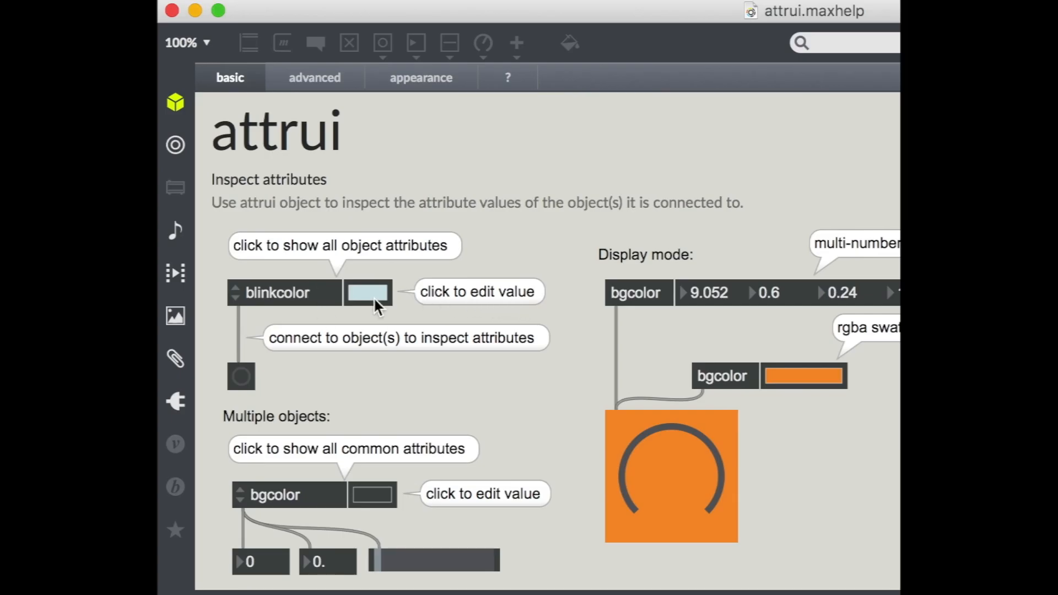
mouse_move(378, 307)
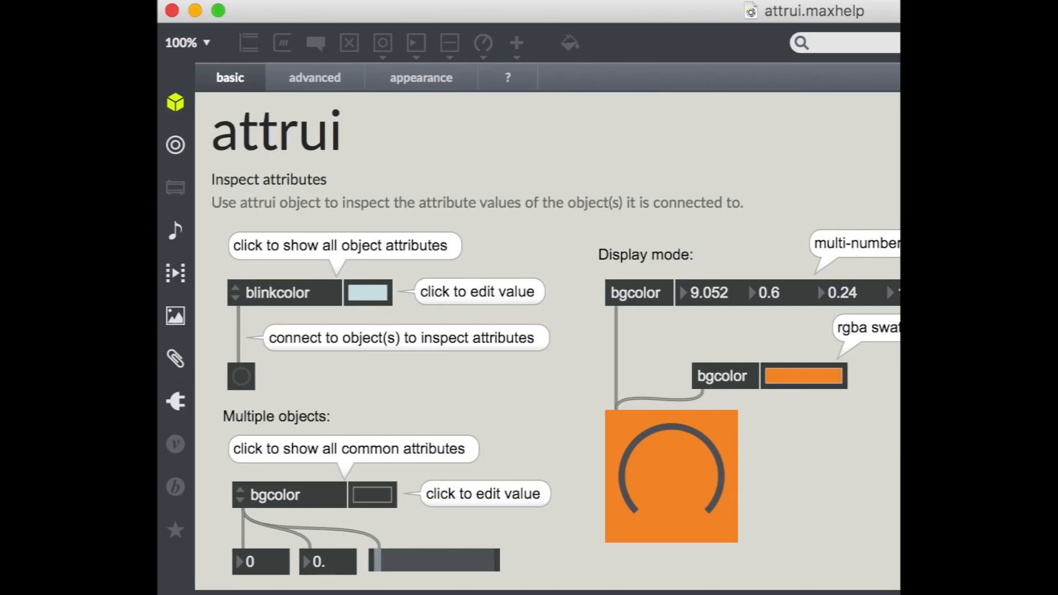
mouse_move(397, 281)
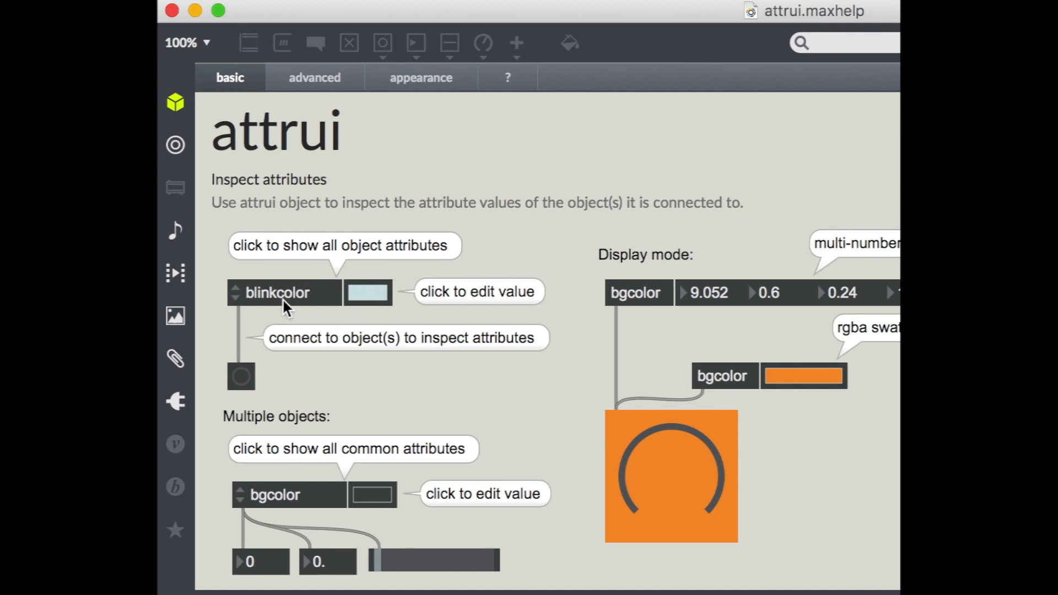
mouse_move(251, 309)
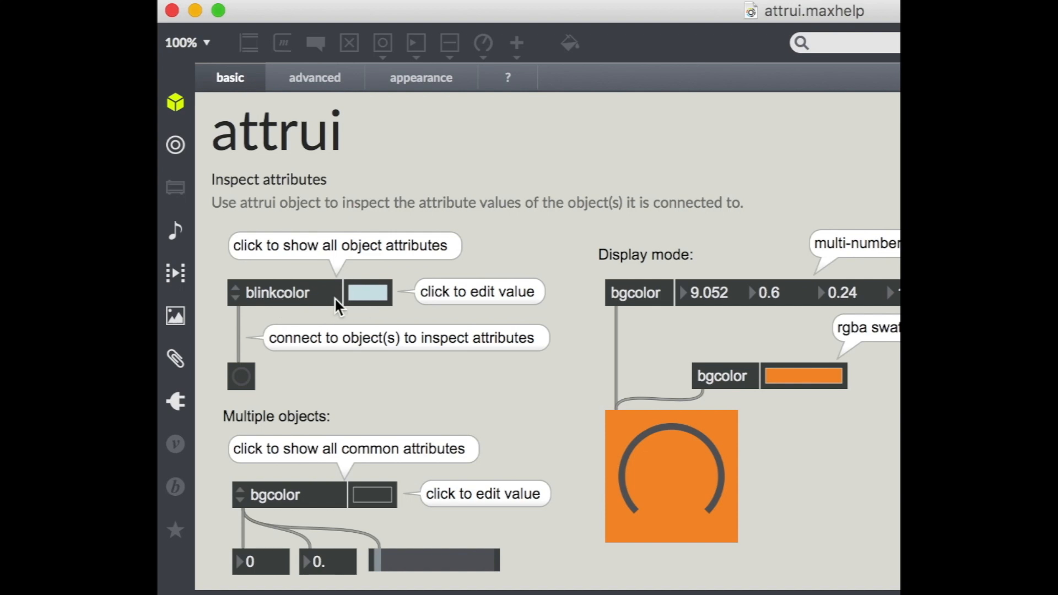
mouse_move(243, 304)
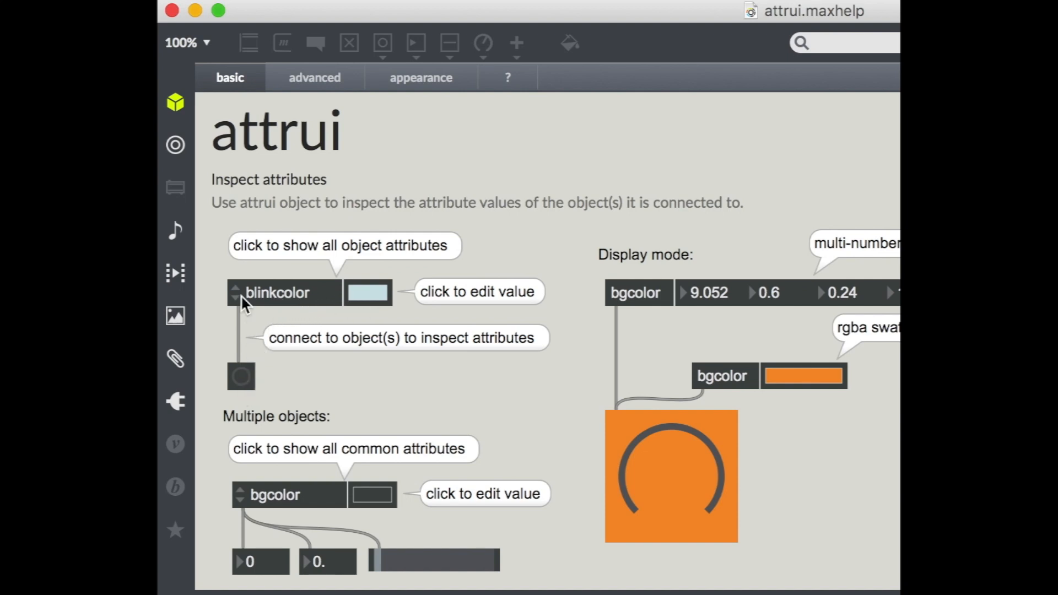
Select the blinkcolor attrui and flash the button to show its blink colour.
left_click(239, 301)
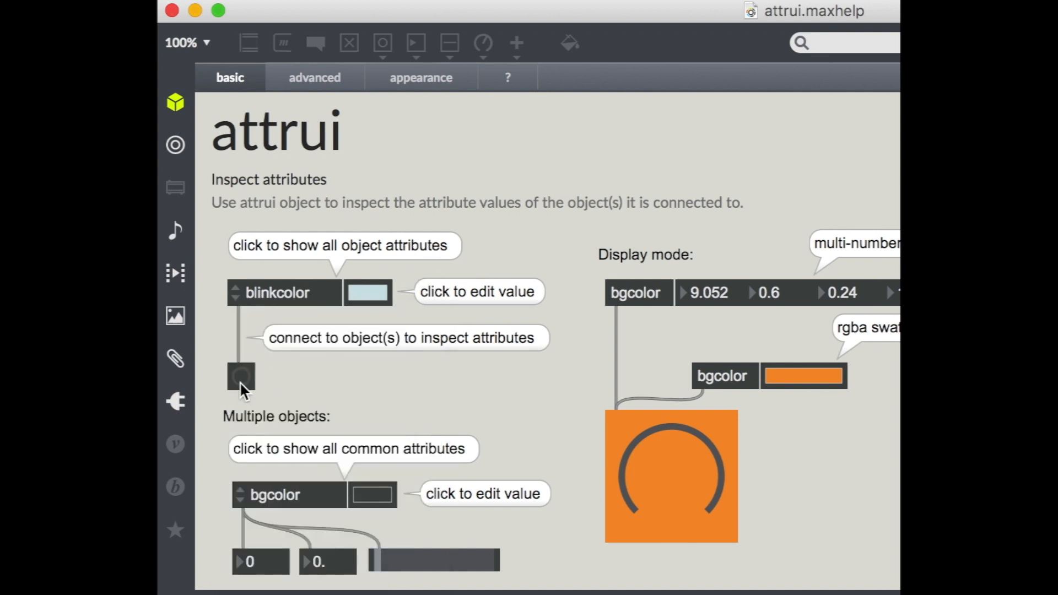
left_click(367, 292)
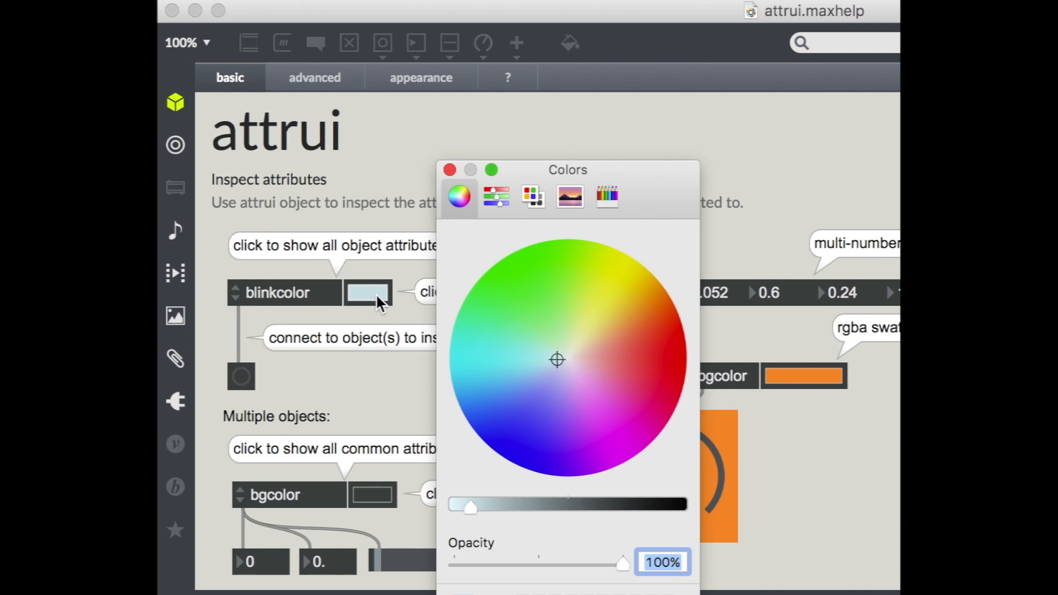
left_click(509, 357)
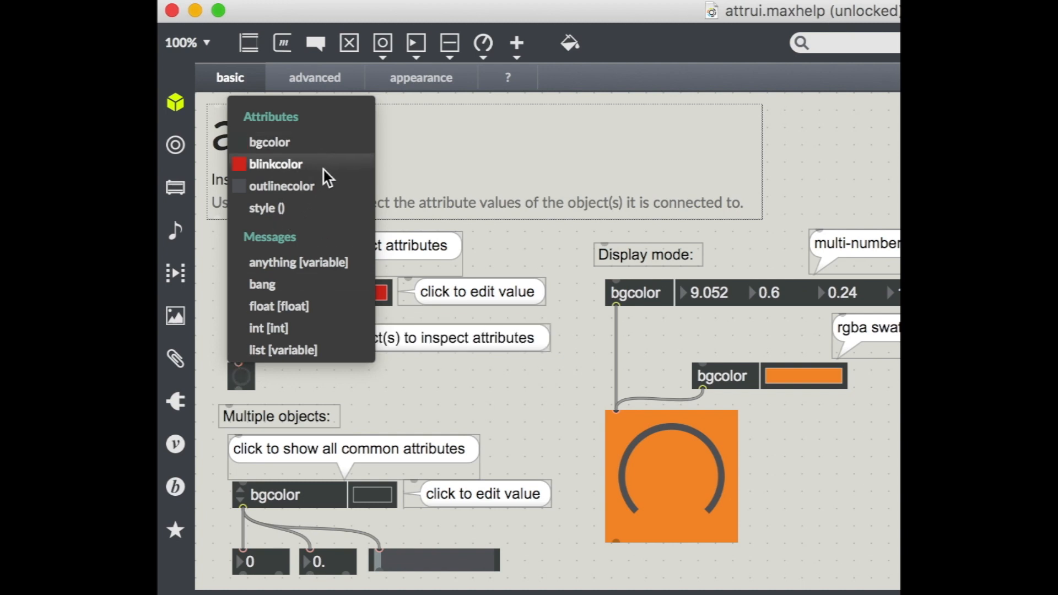
mouse_move(321, 221)
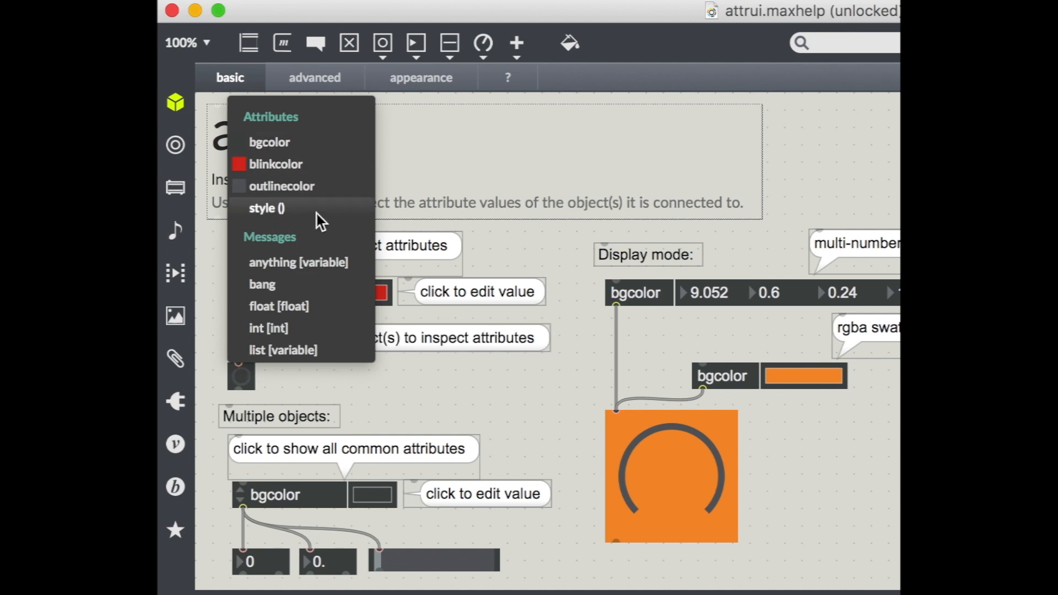
mouse_move(315, 216)
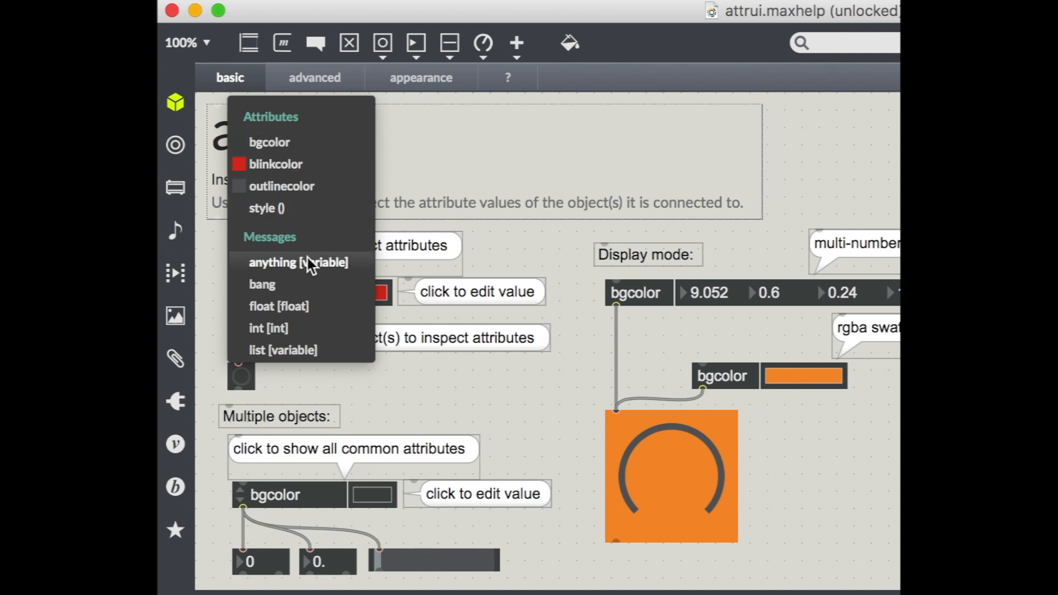
mouse_move(304, 188)
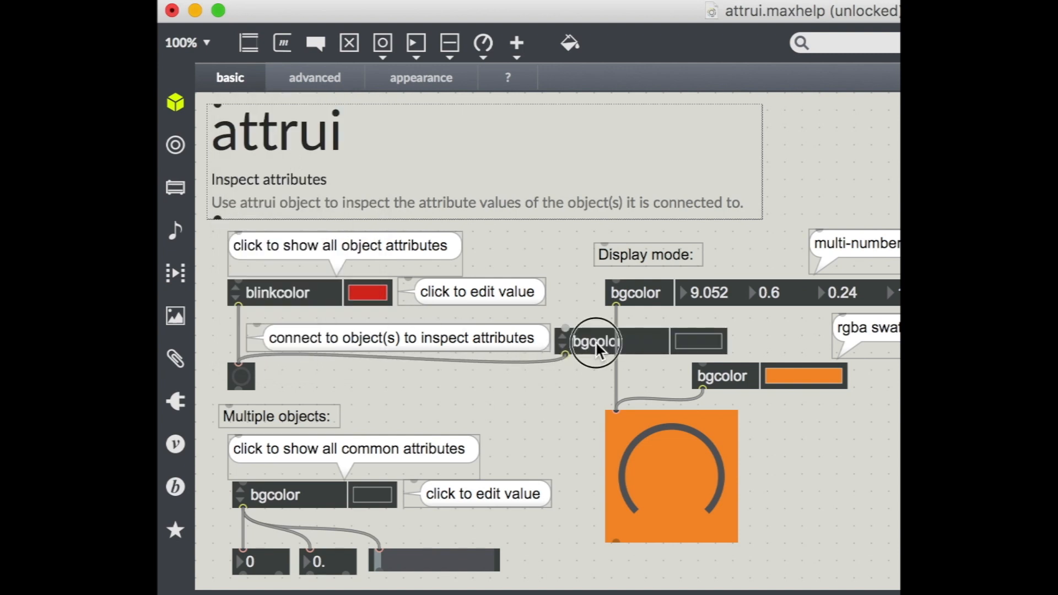
Move the bgcolor attrui under the button and lock the patch.
left_click_drag(597, 341, 476, 384)
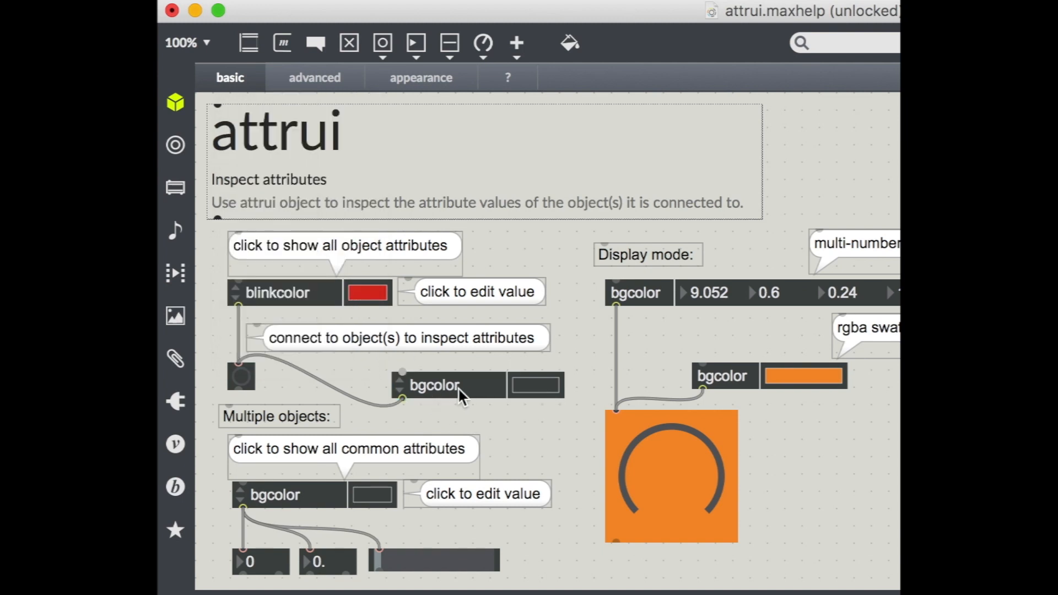
left_click(458, 385)
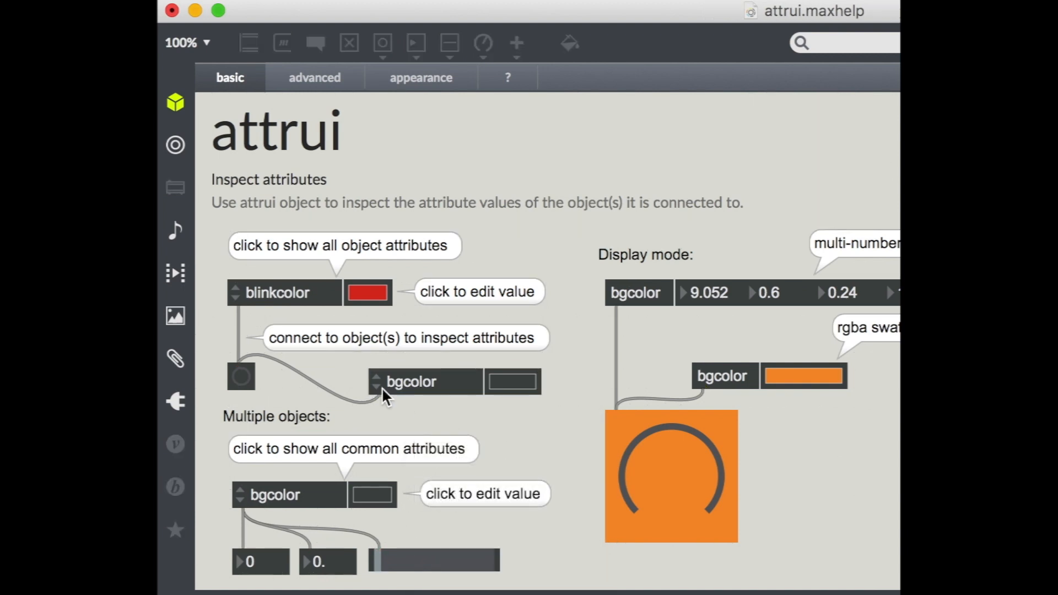
Pick a green hue for the button's bgcolor attrui and brighten it.
left_click(512, 381)
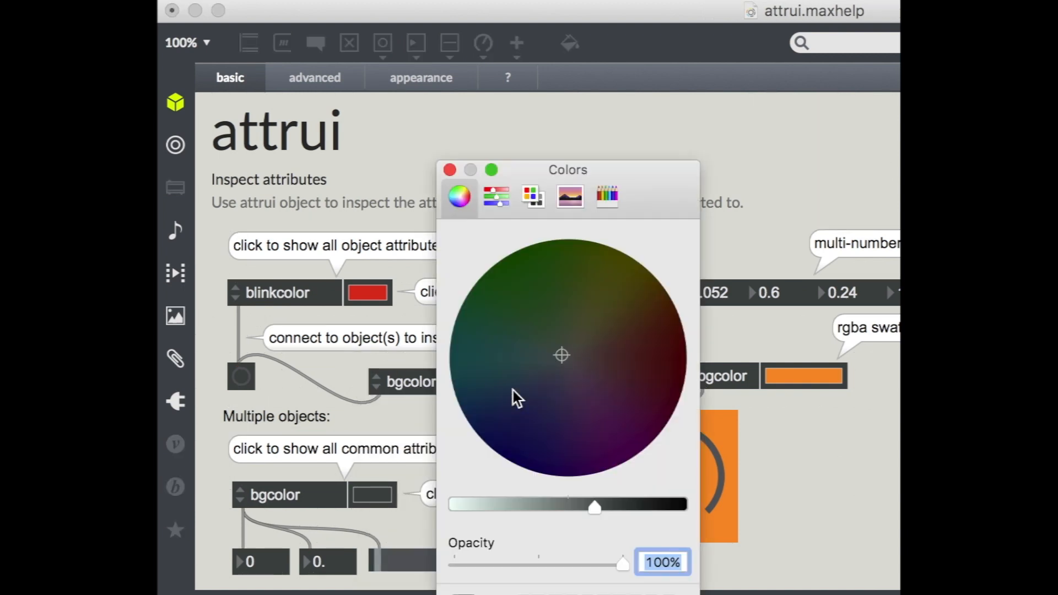
mouse_move(573, 523)
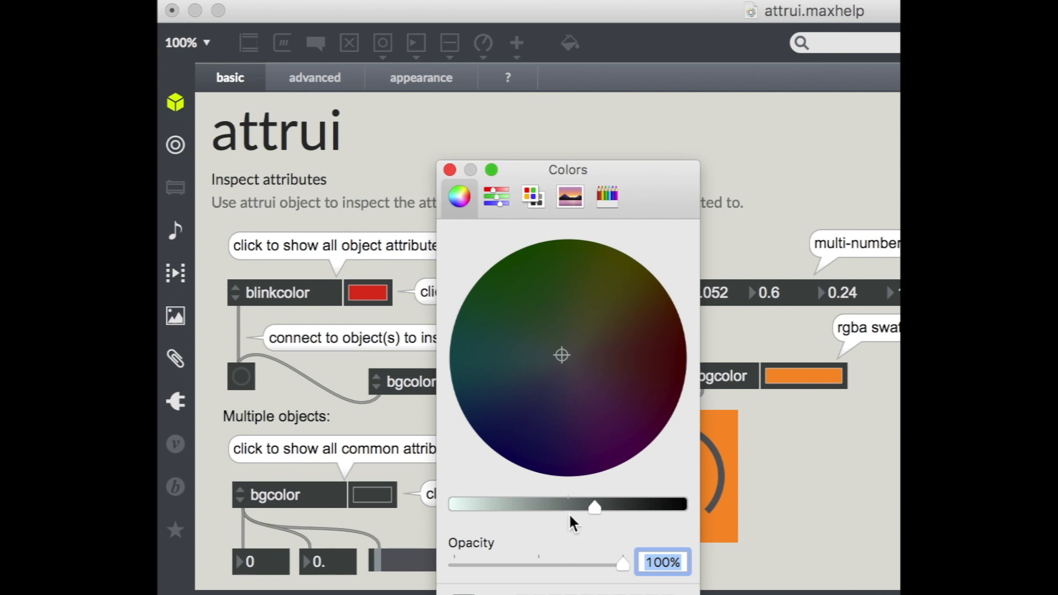
left_click(573, 268)
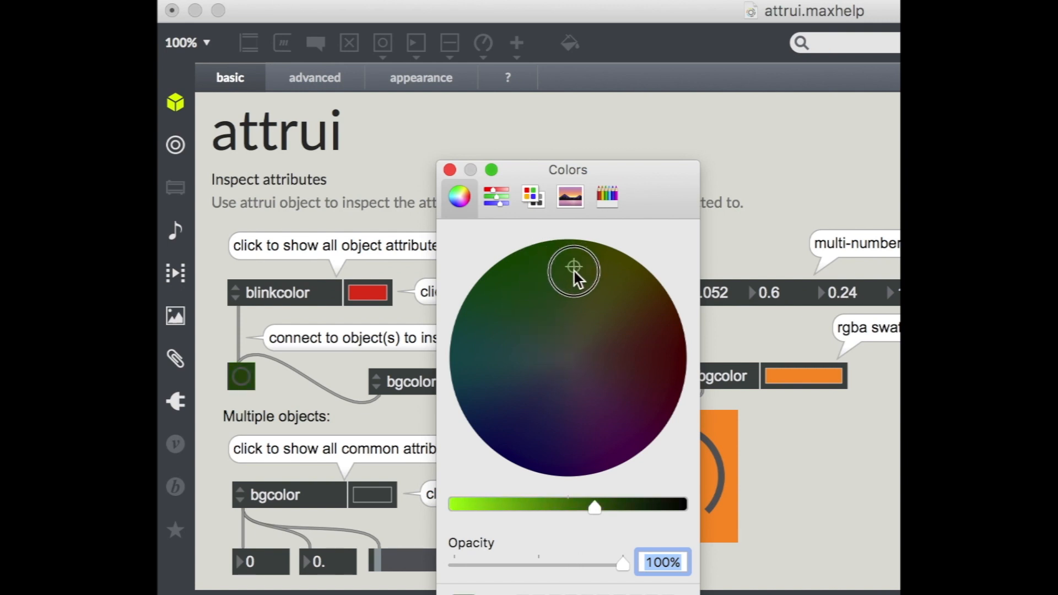
left_click_drag(594, 507, 541, 507)
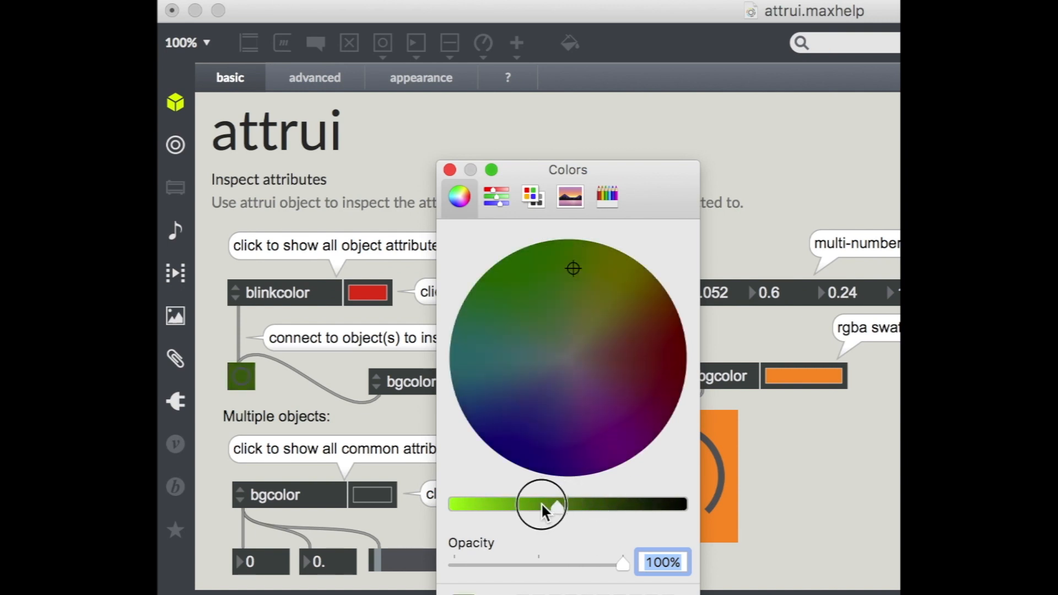
left_click_drag(540, 505, 527, 505)
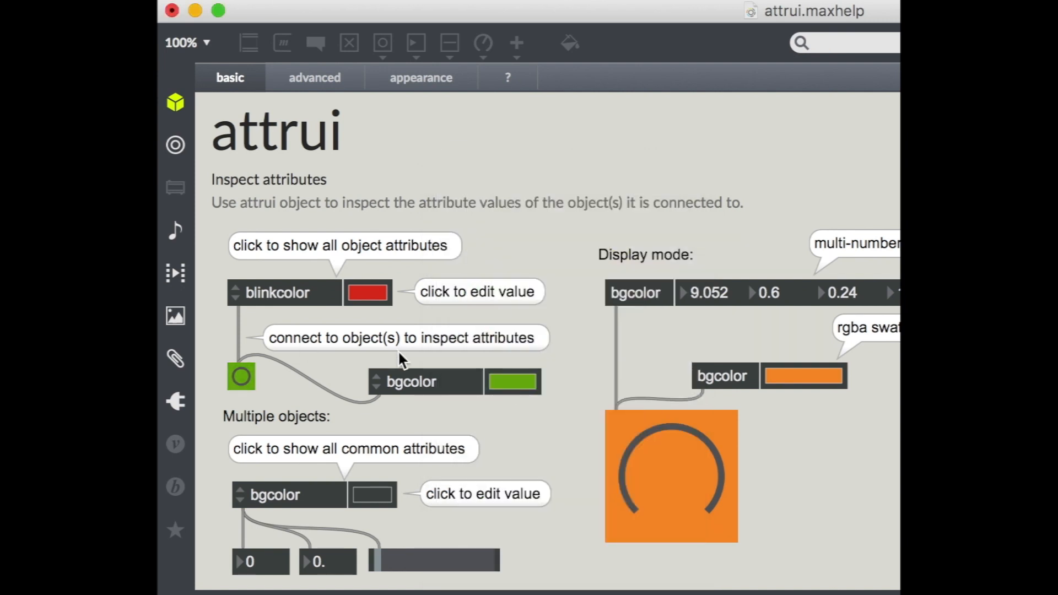
mouse_move(377, 302)
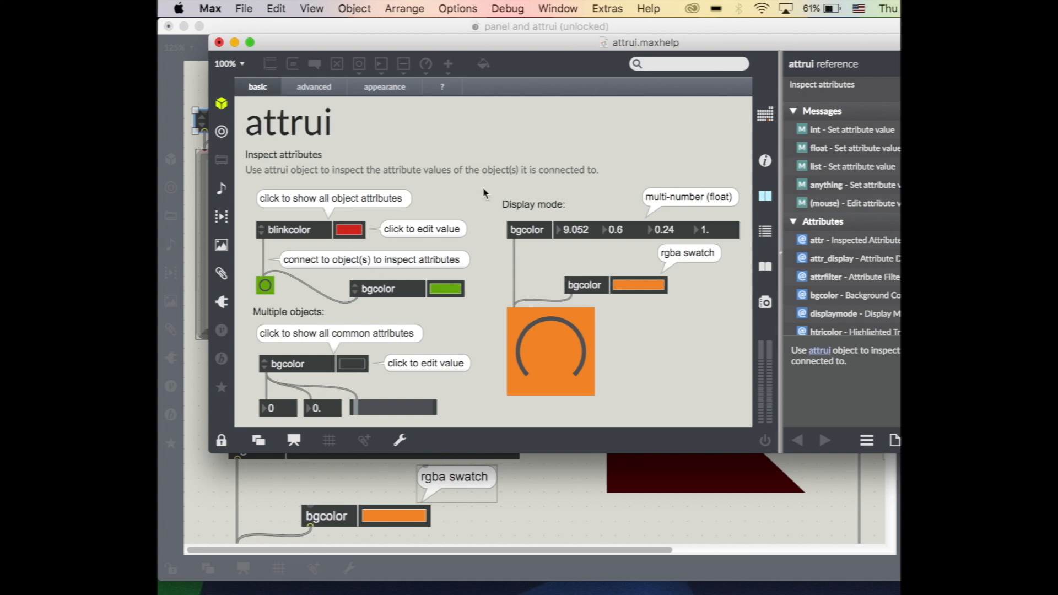
mouse_move(589, 236)
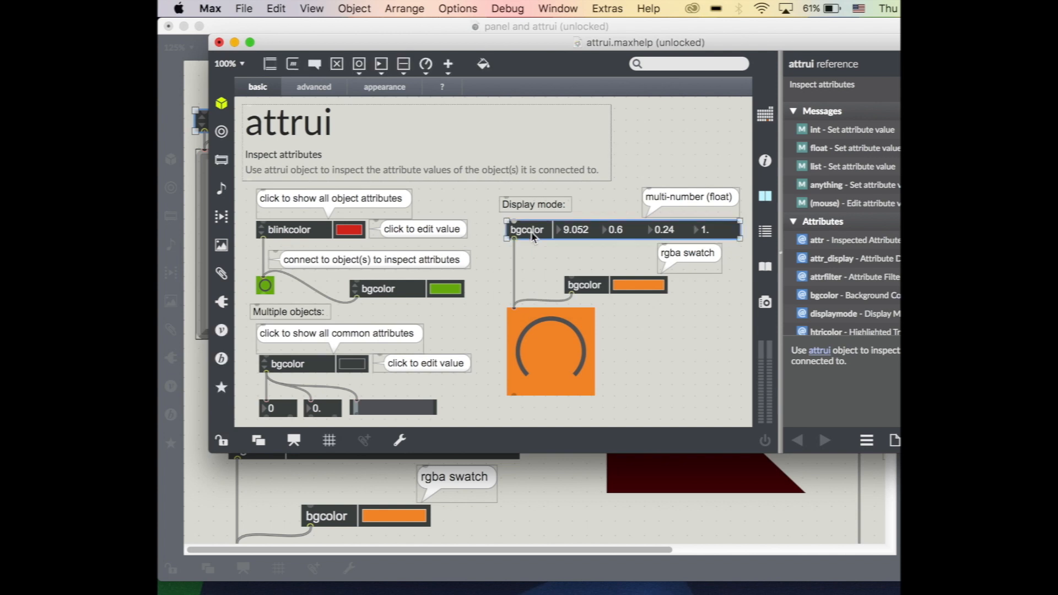
Confirm the multi-number attrui stays Multi Number (float) and the blinkcolor attrui stays Automatic display mode.
left_click(765, 160)
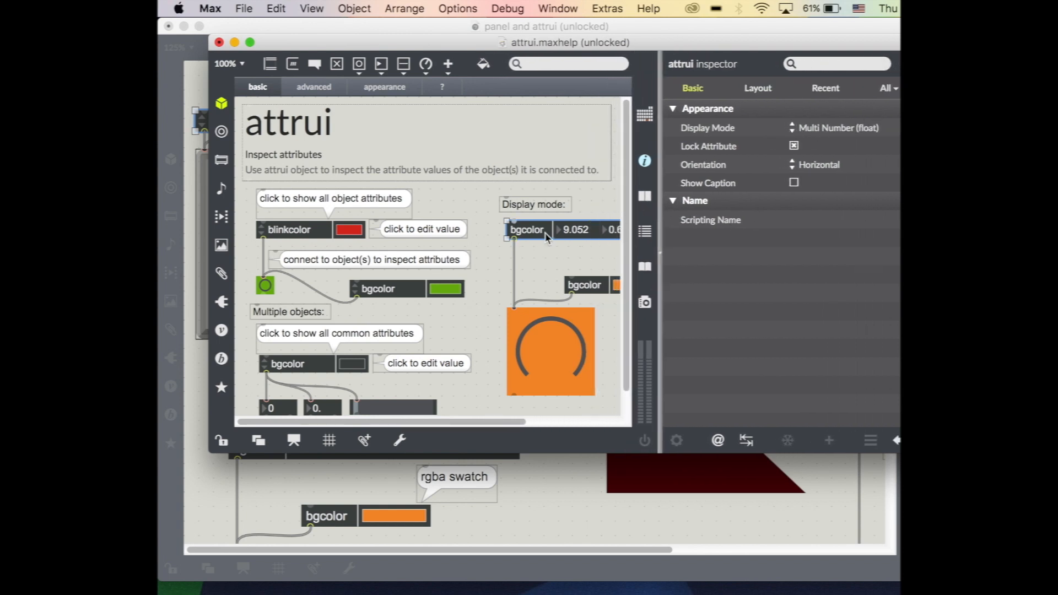
left_click(836, 128)
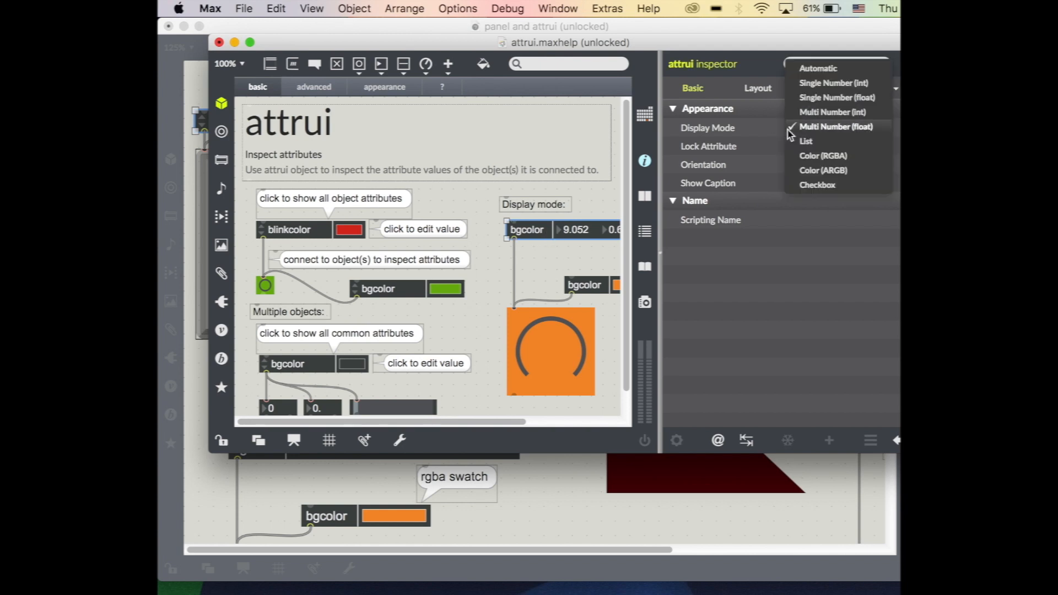
left_click(836, 126)
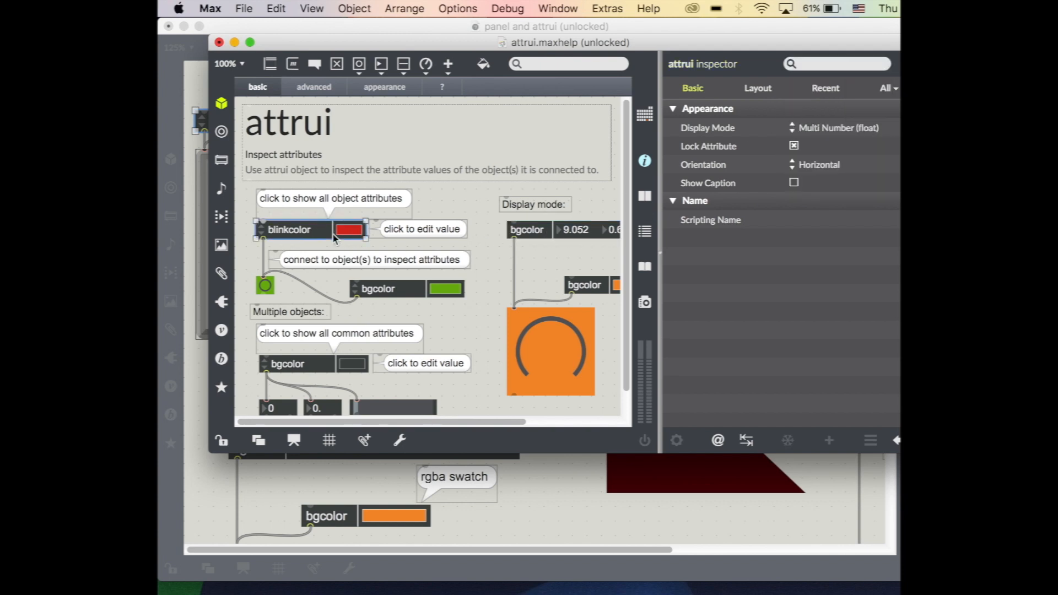
left_click(836, 127)
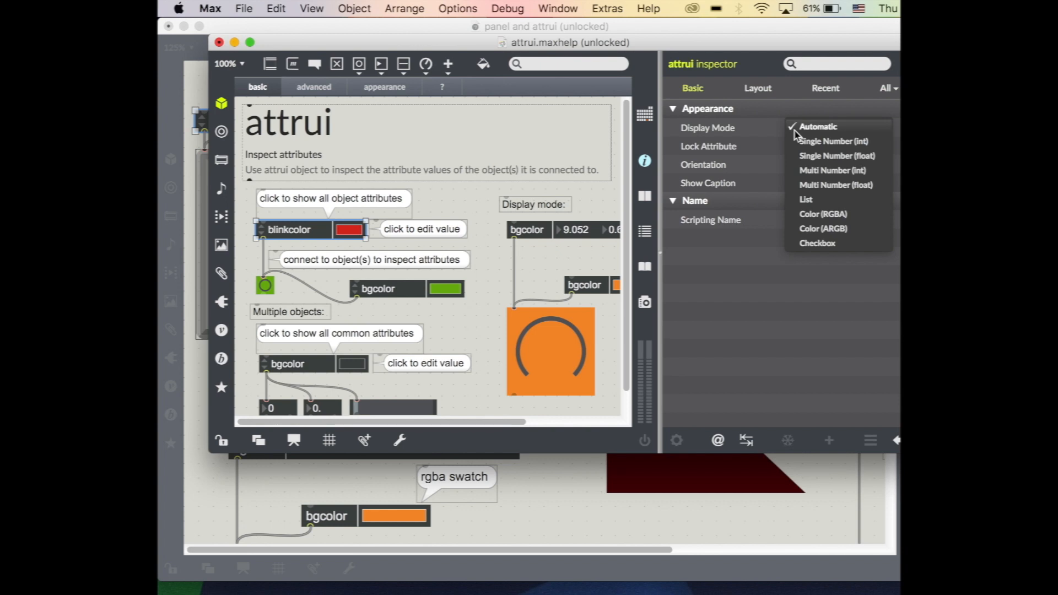
left_click(816, 127)
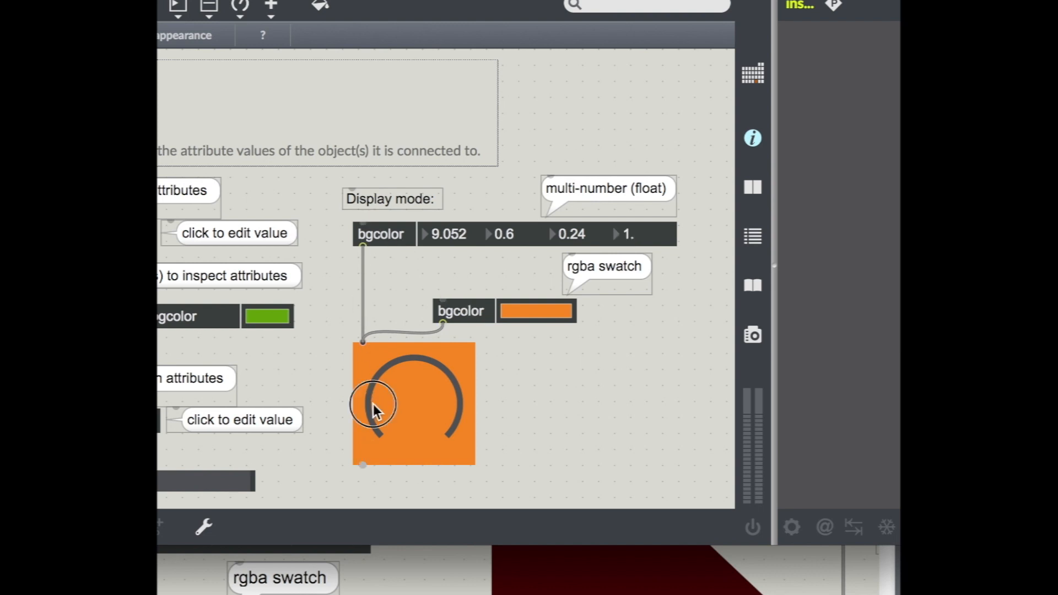
Set the dial background to blue, then green, then purple via the rgba swatch attrui.
left_click(412, 403)
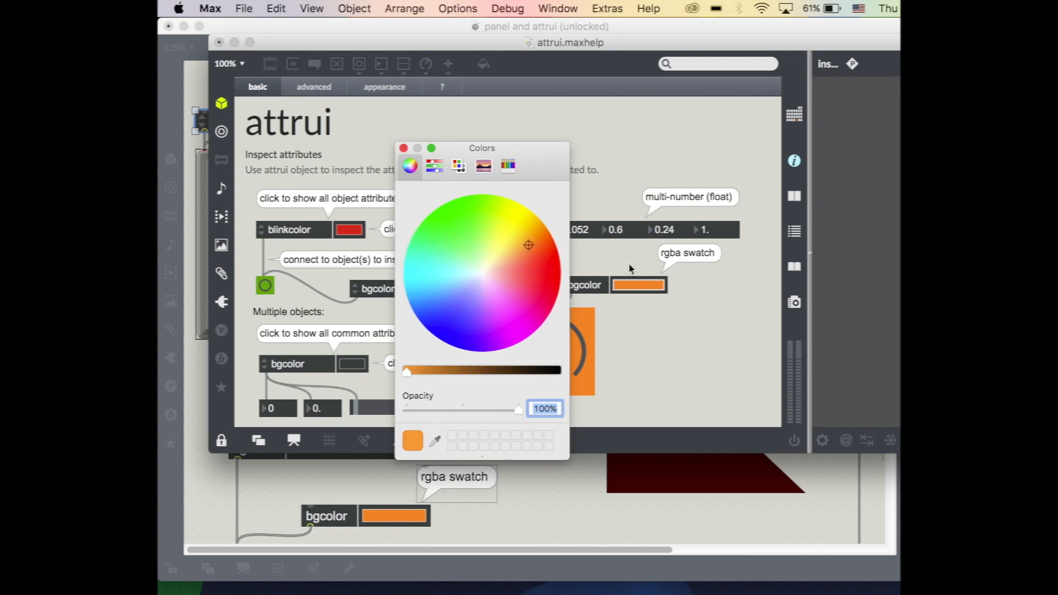
left_click(512, 311)
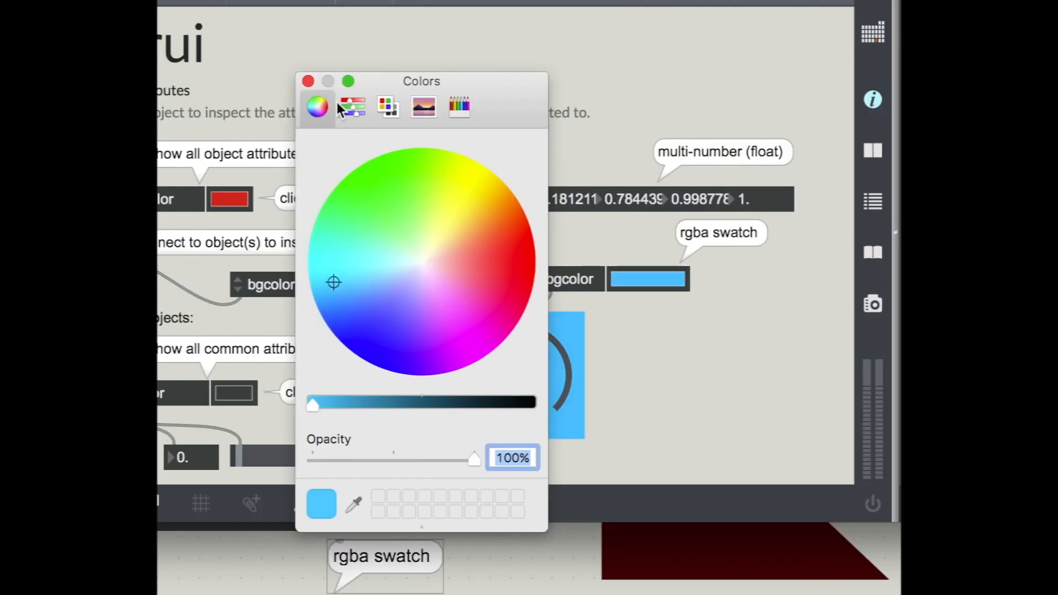
left_click_drag(420, 81, 314, 64)
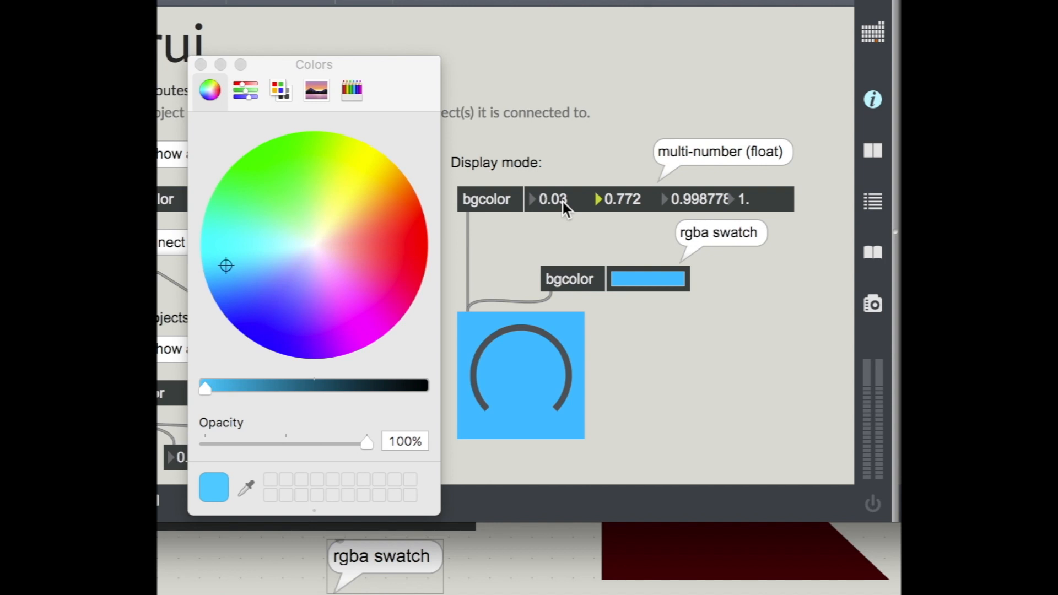
left_click(306, 165)
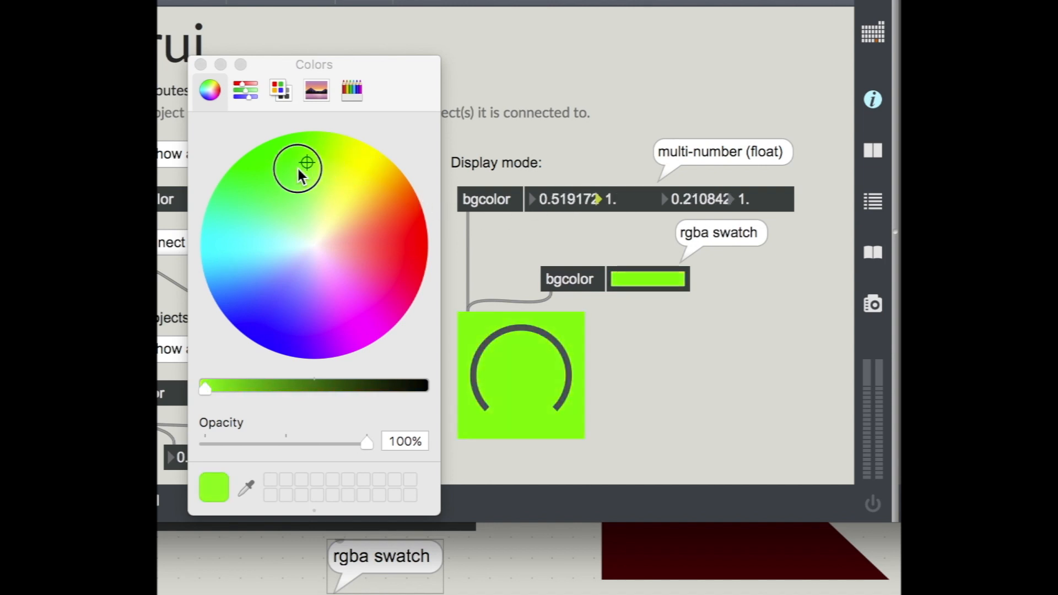
left_click(321, 343)
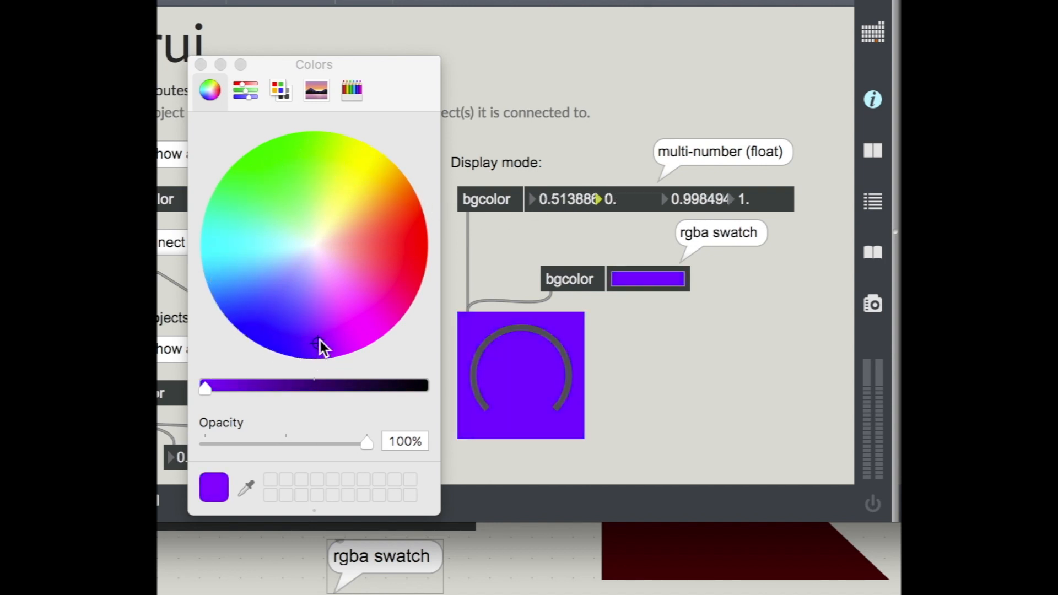